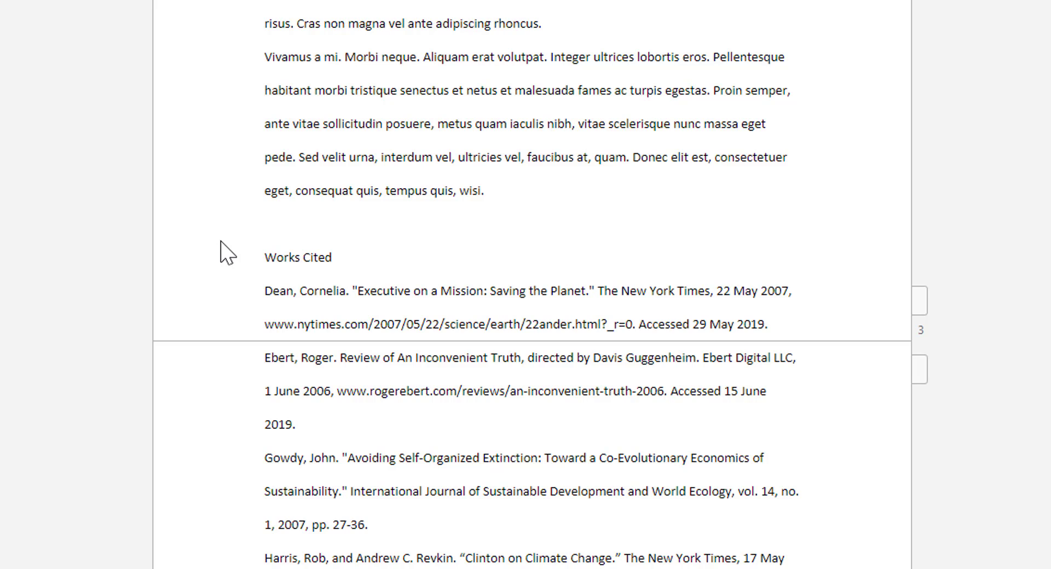
mouse_move(381, 481)
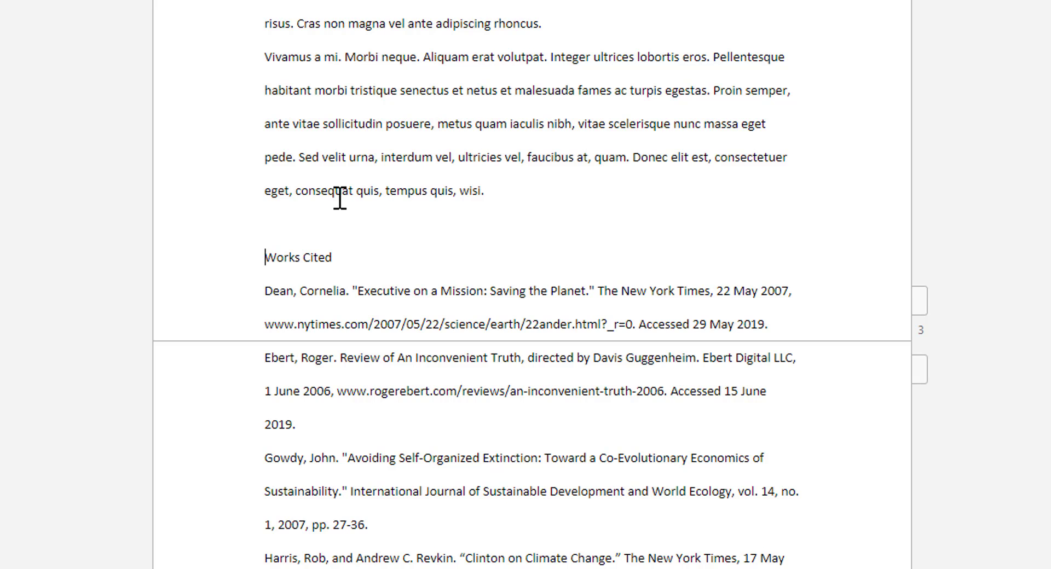
Step: Insert a page break before the Works Cited heading so it starts a new page
scroll("down", 3)
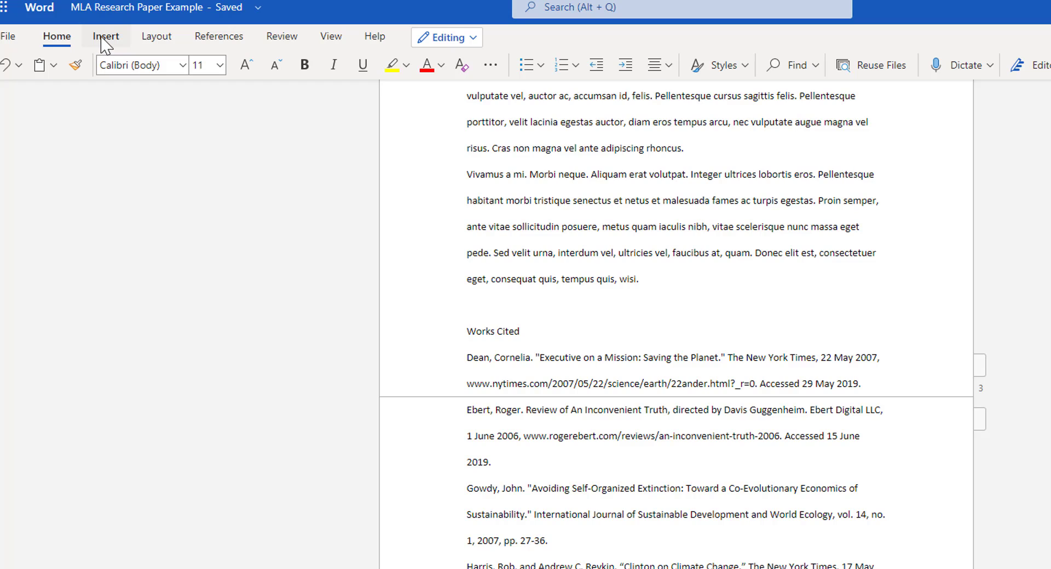
left_click(105, 36)
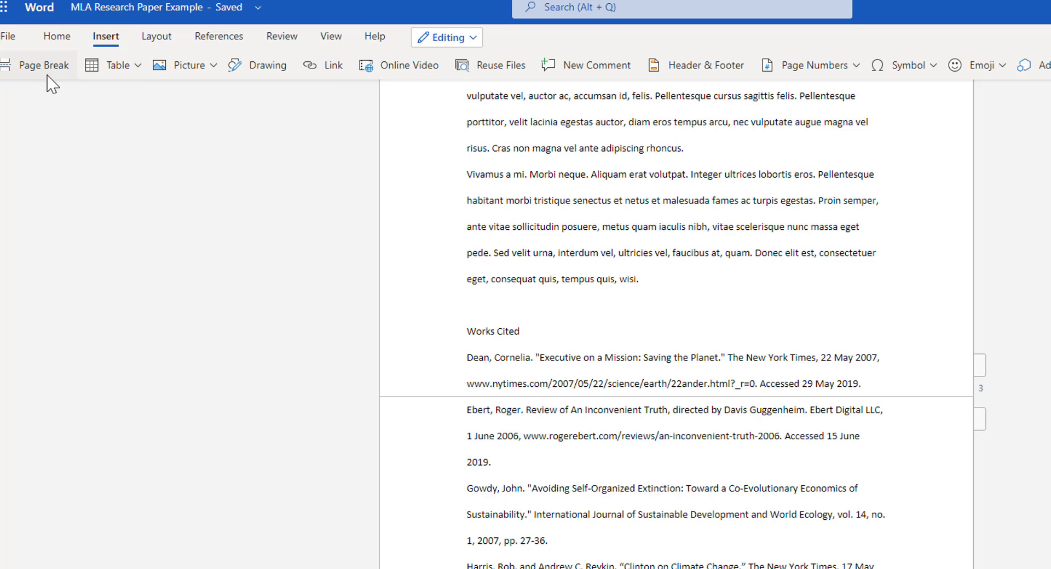
left_click(44, 64)
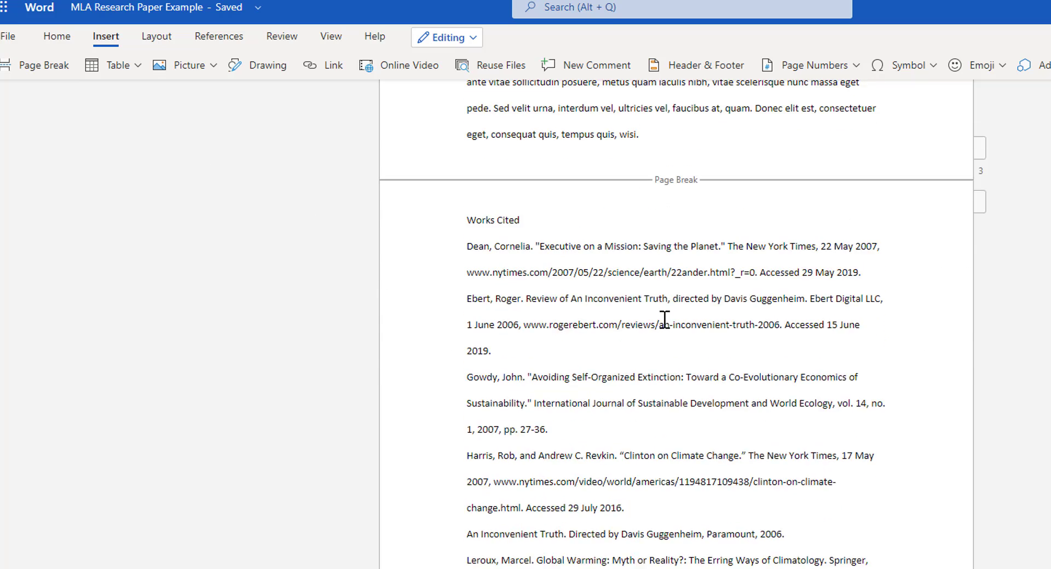
scroll("down", 3)
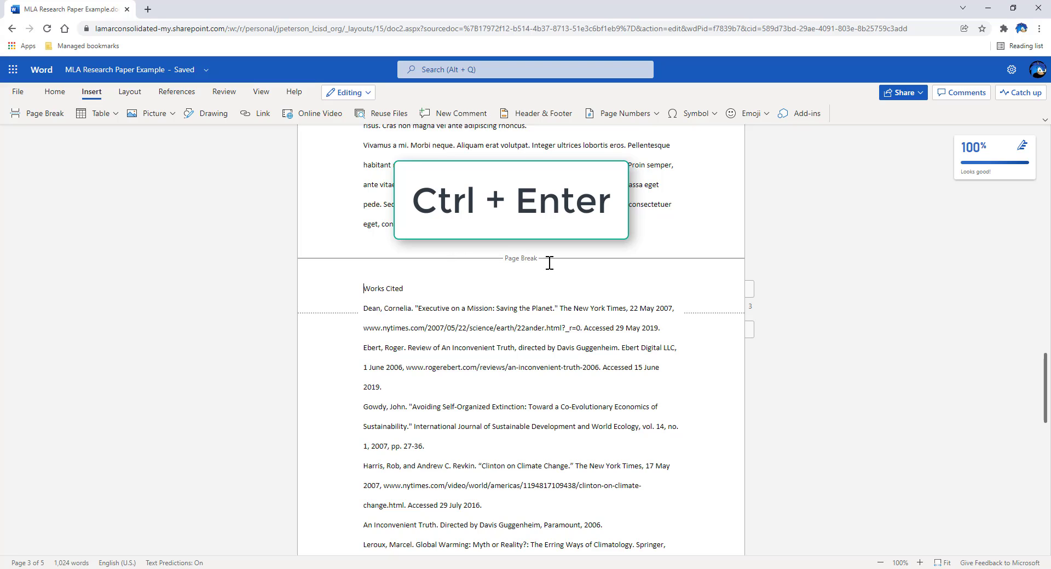
mouse_move(319, 247)
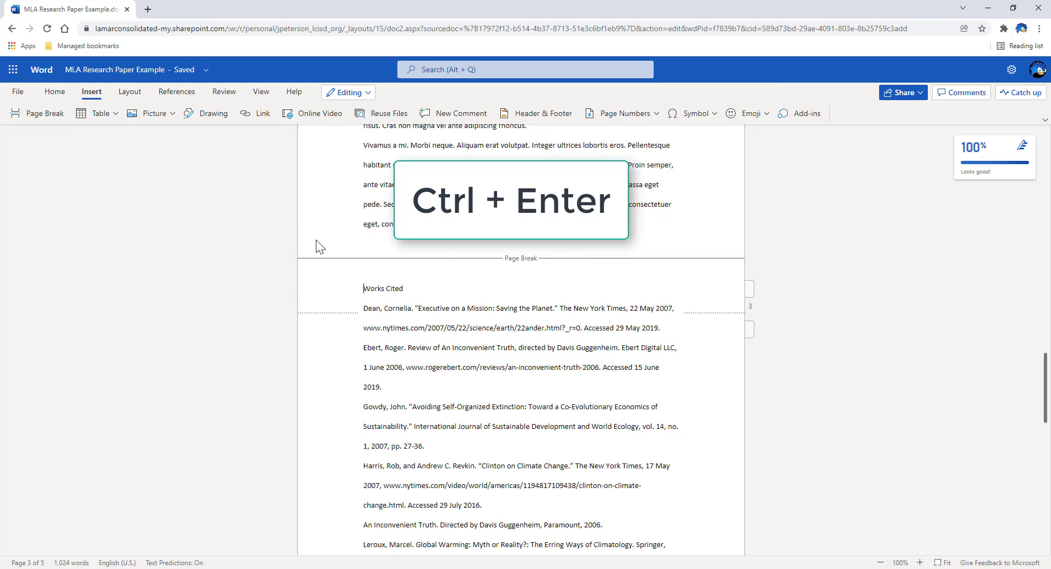